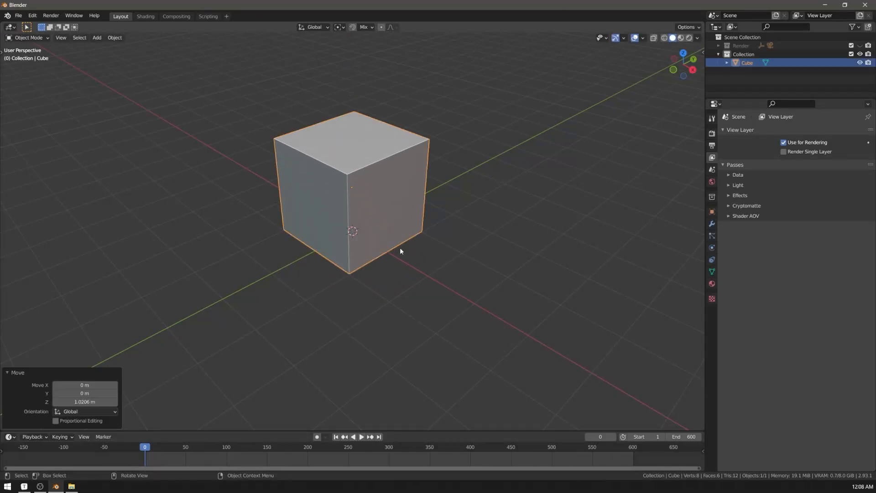
Step: Inset and extrude the large window, door and small window faces inward, dissolving leftover vertices
key("Tab")
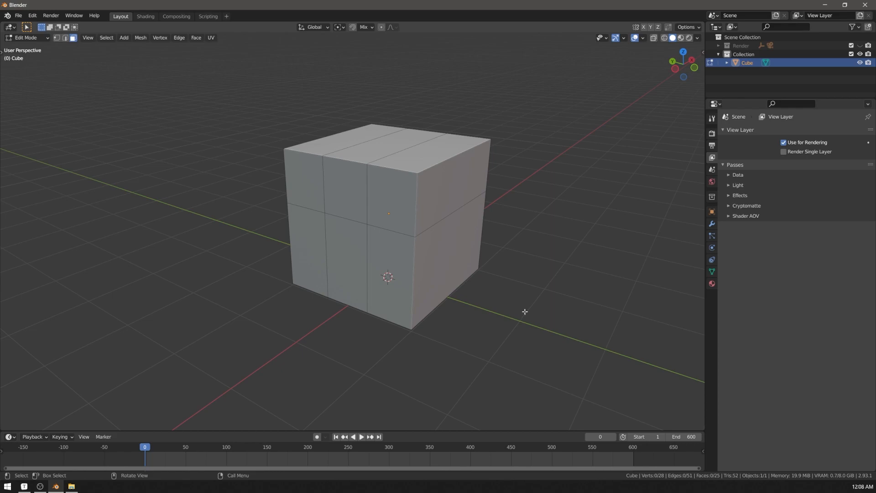
mouse_move(354, 216)
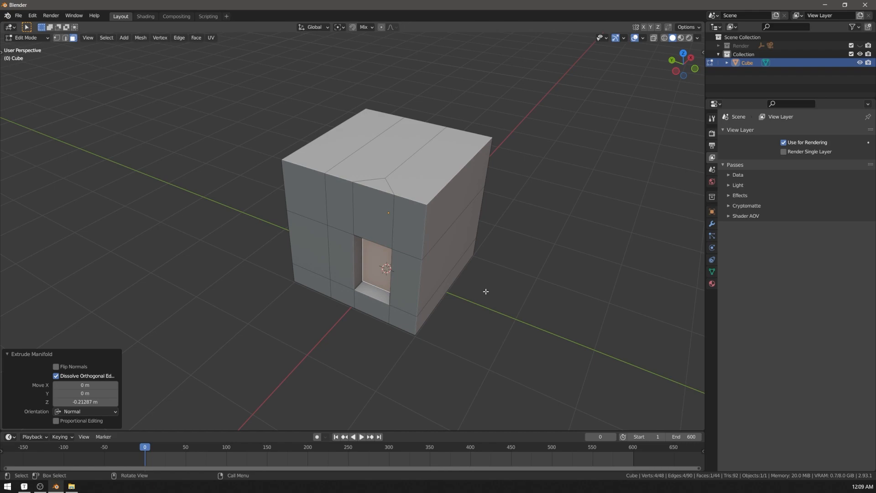
mouse_move(414, 135)
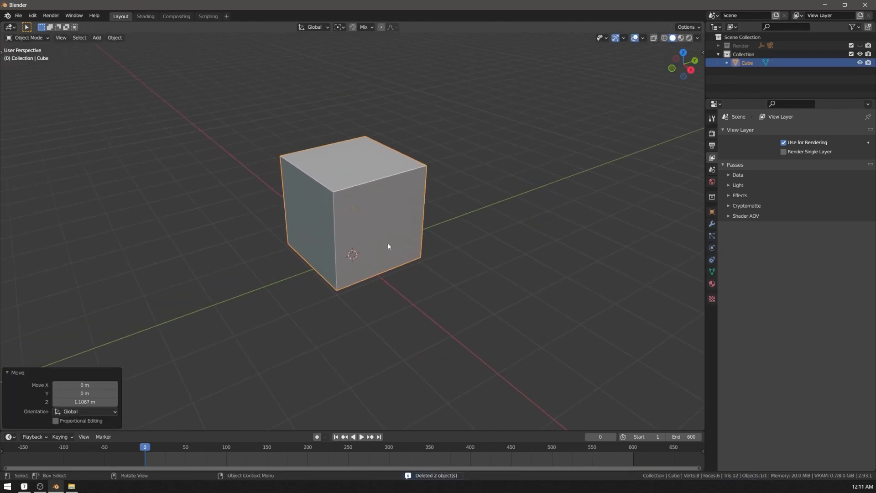
key("Tab")
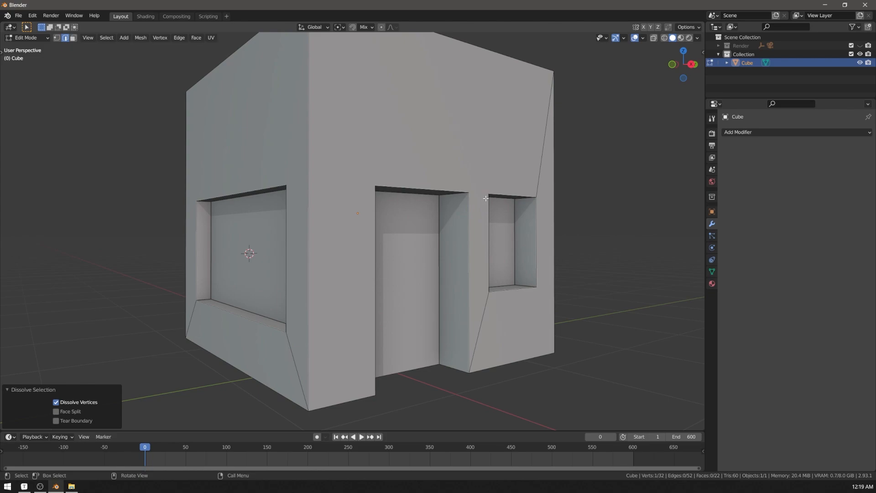
Step: Bevel the house 0.023 m with 4 segments, Arc outer miters and Harden Normals, shaded Auto Smooth
left_click(820, 288)
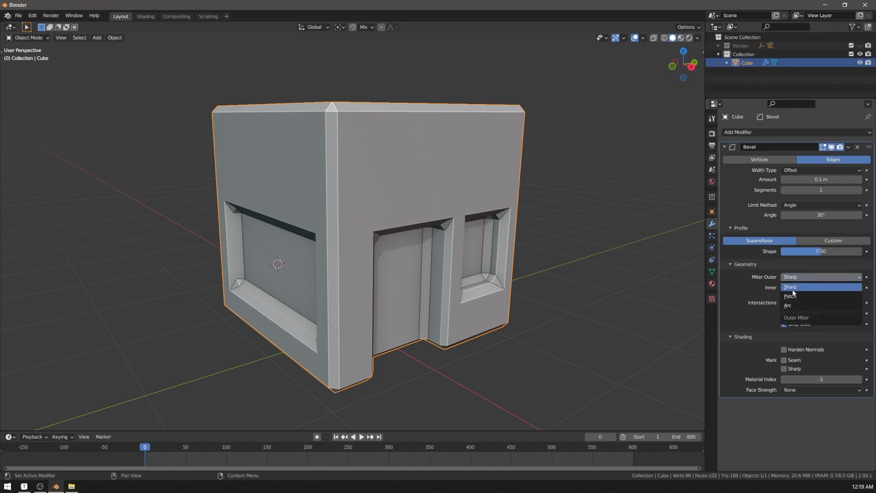
left_click(787, 304)
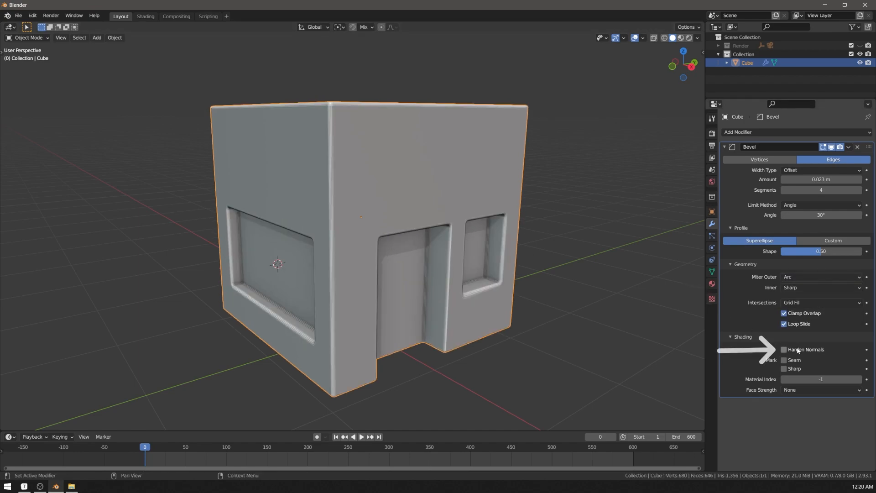
left_click(784, 349)
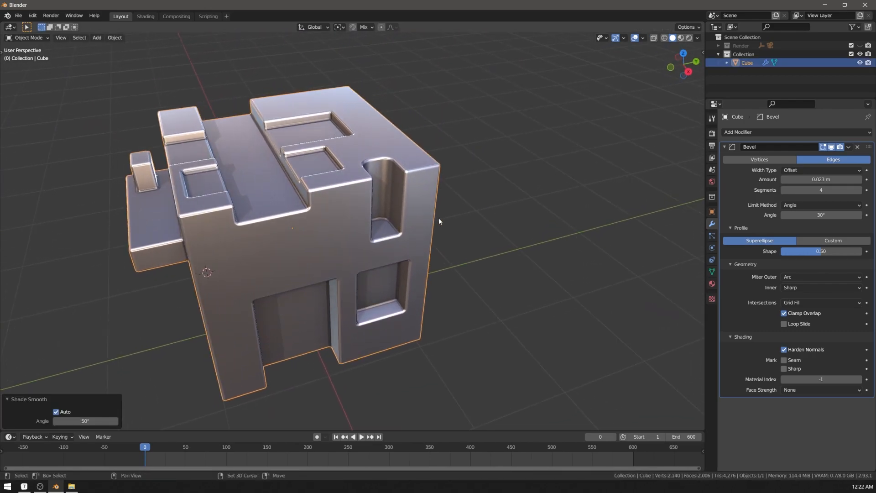
Step: Add a Triangulate modifier (Beauty, Keep Normals) after the bevel
left_click(737, 132)
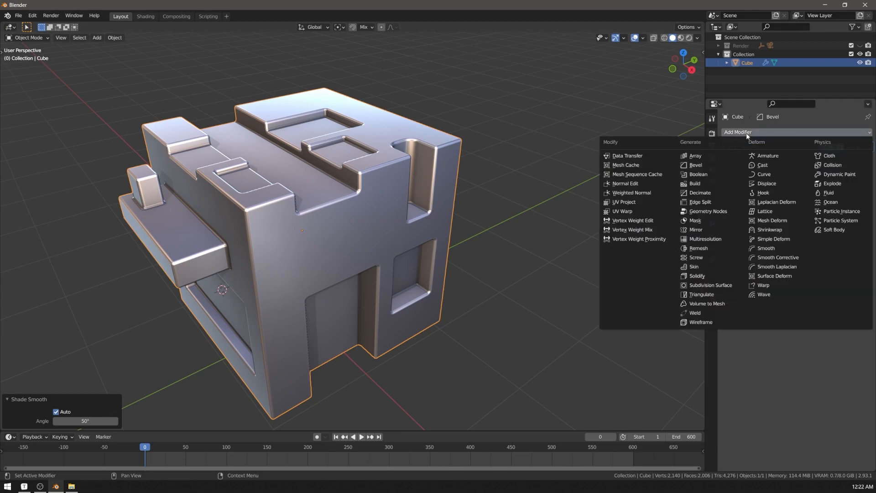
left_click(701, 295)
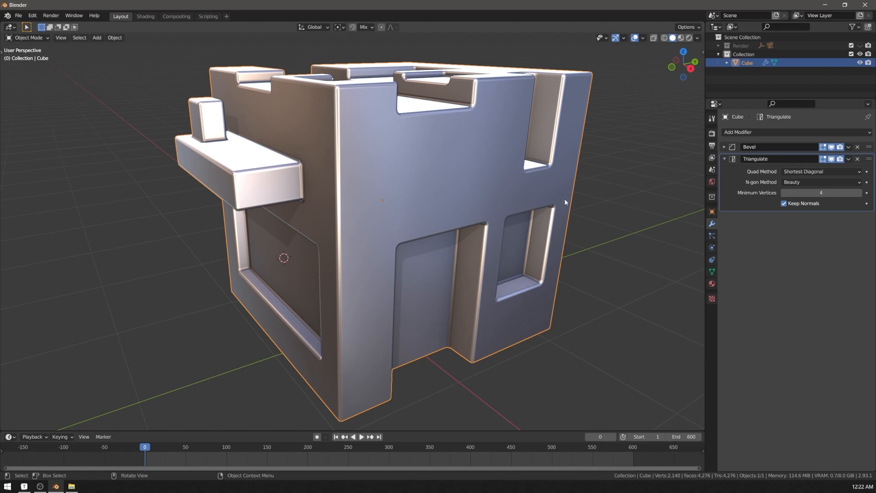
Step: Extrude slim raised panels flanking the door, then add a cylinder beside the house
key("Tab")
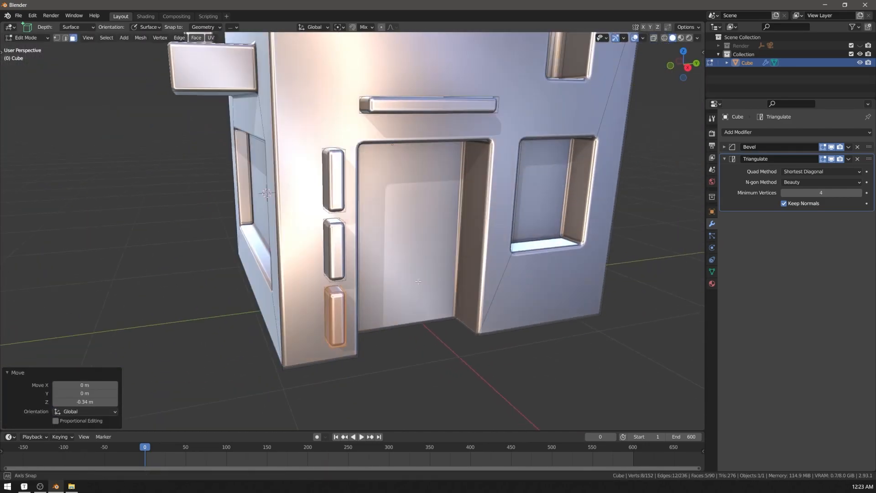
key("Tab")
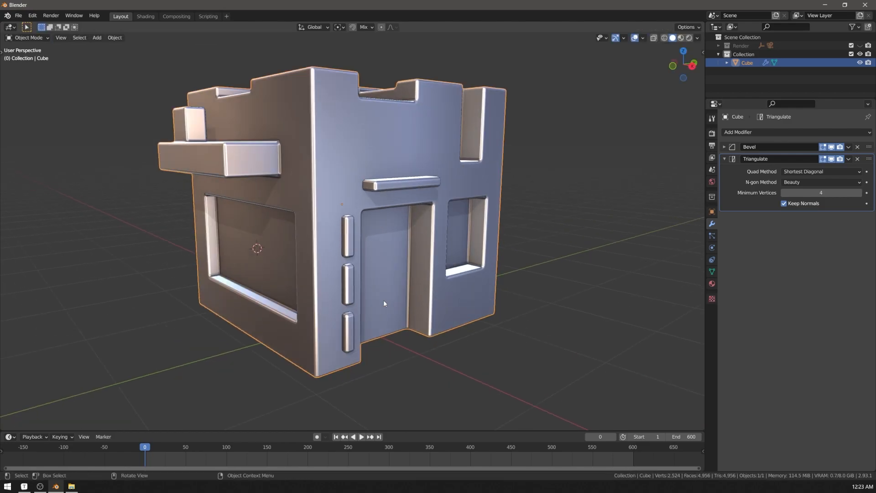
key("Tab")
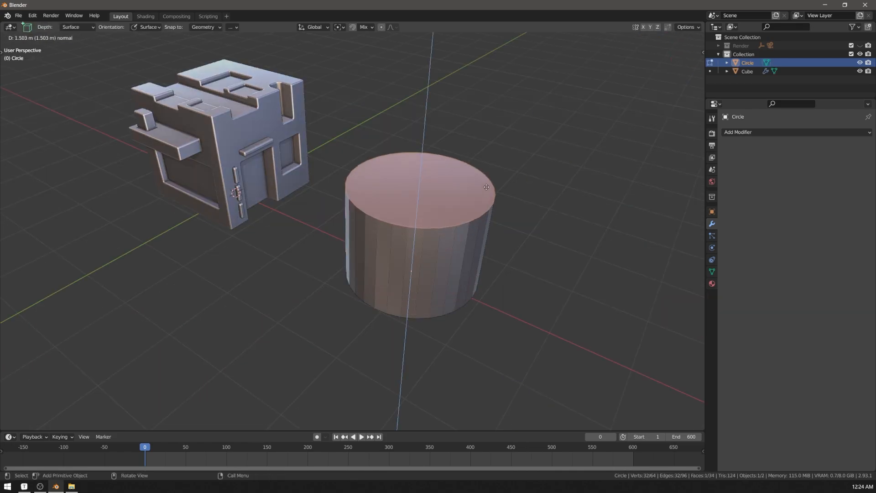
Step: Subdivide the cylinder into a sphere, boolean-cut a rounded square window and keep a smooth duplicate
key("Tab")
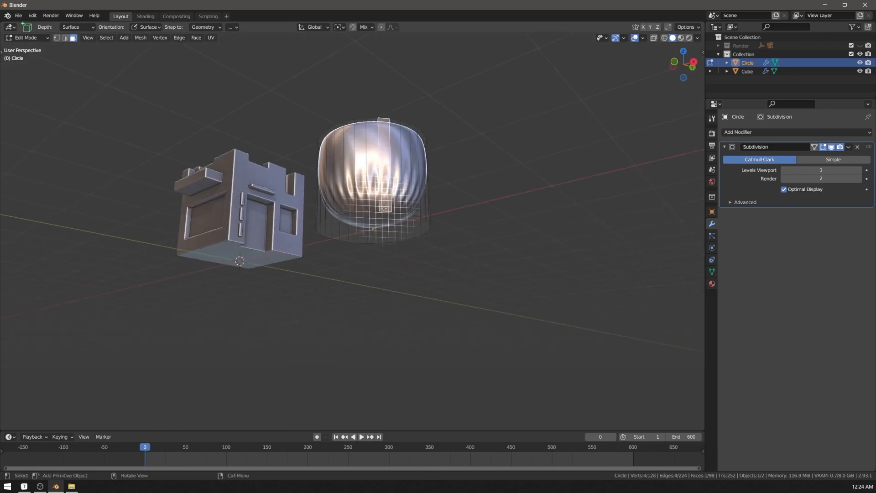
key("Tab")
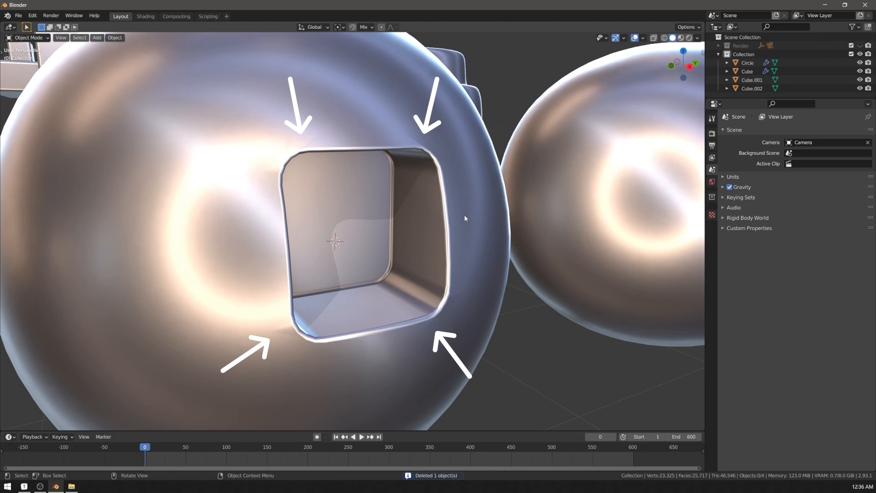
Step: Put the band of faces around the window into a new vertex group 'Group'
key("Tab")
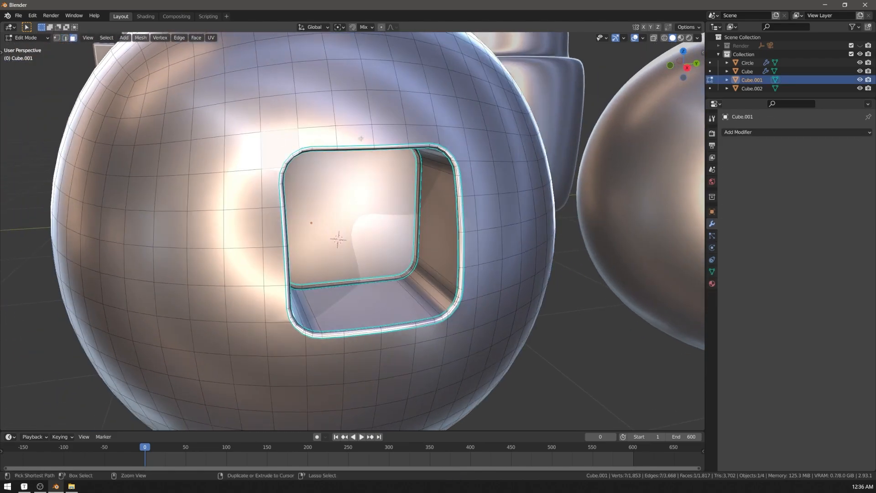
left_click(429, 258)
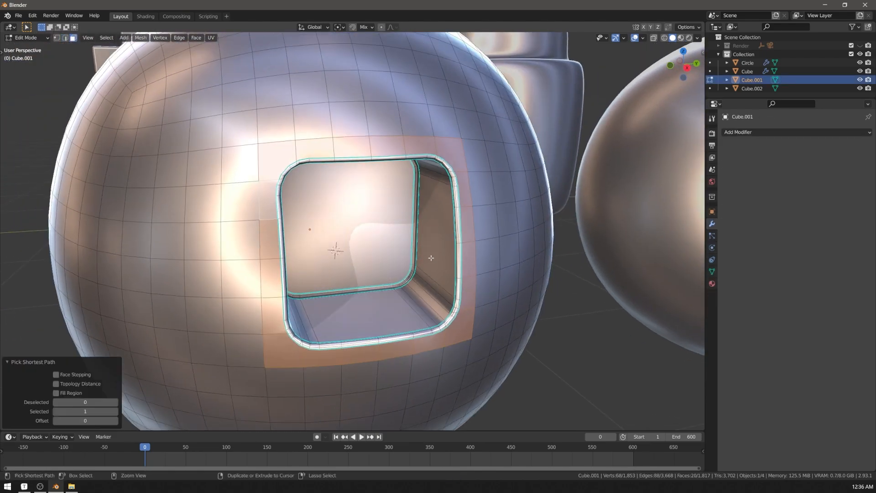
key("ctrl+g")
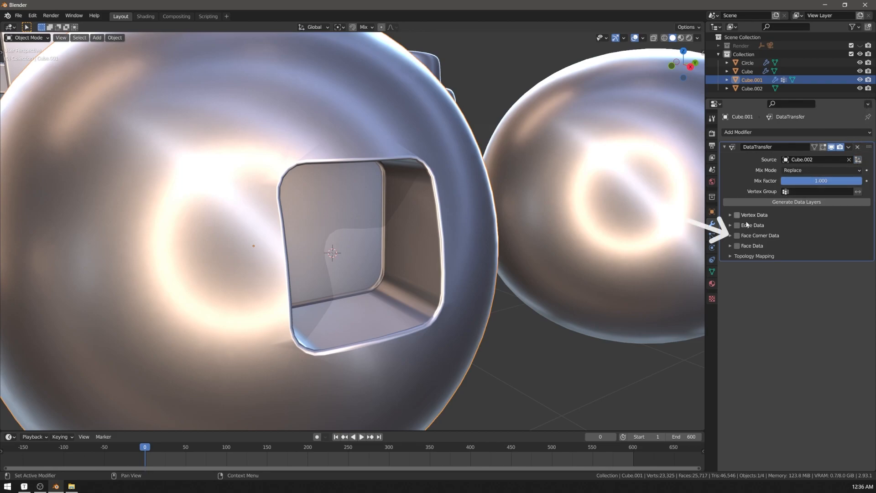
Step: Transfer Face Corner custom normals from Cube.002 using Nearest Face Interpolated mapping
left_click(737, 235)
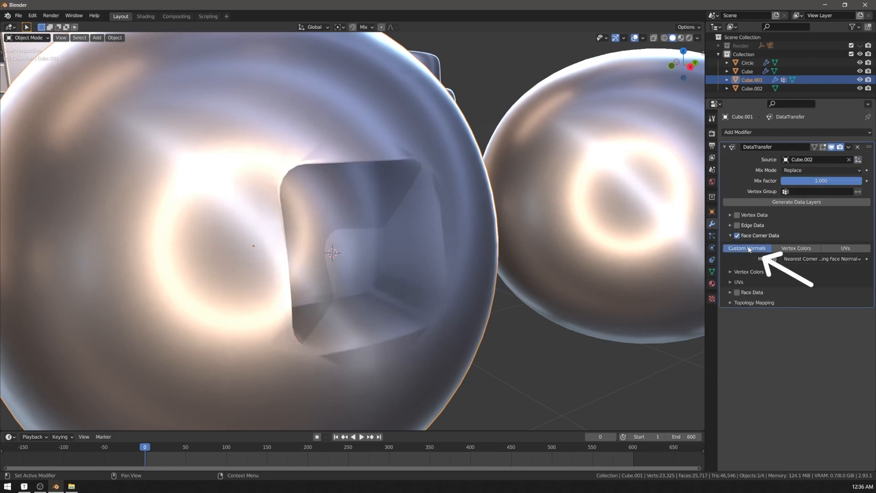
left_click(820, 259)
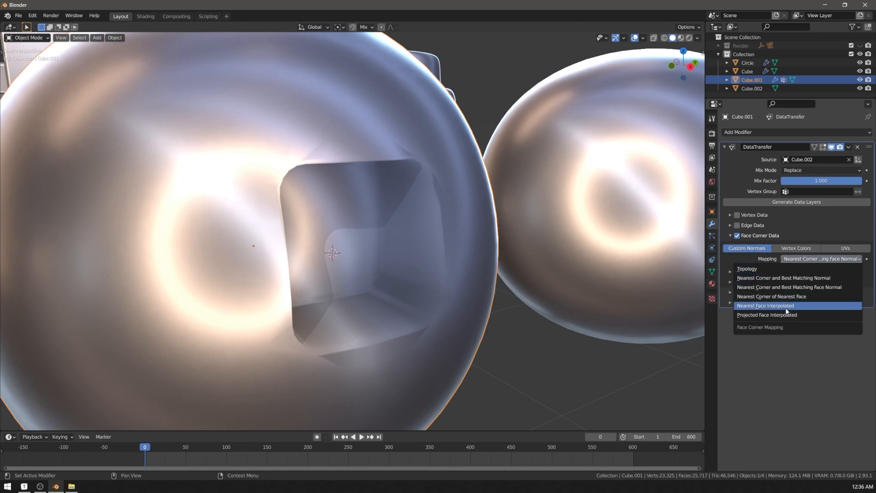
left_click(765, 305)
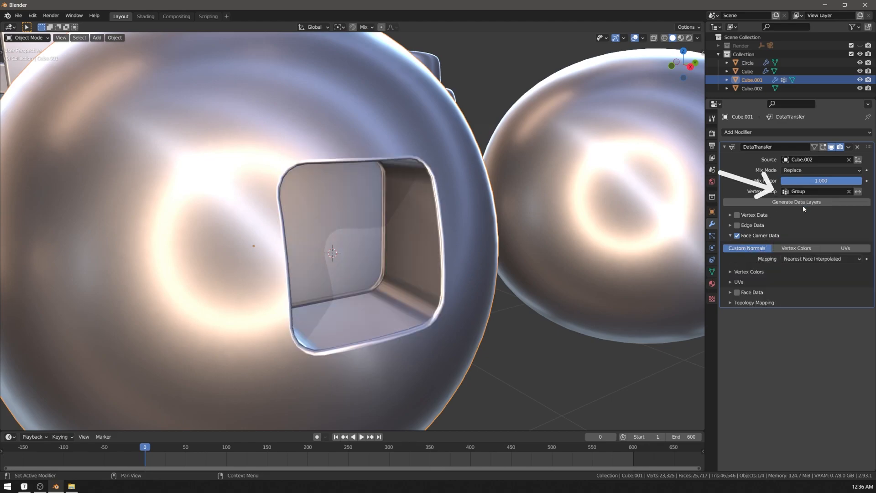